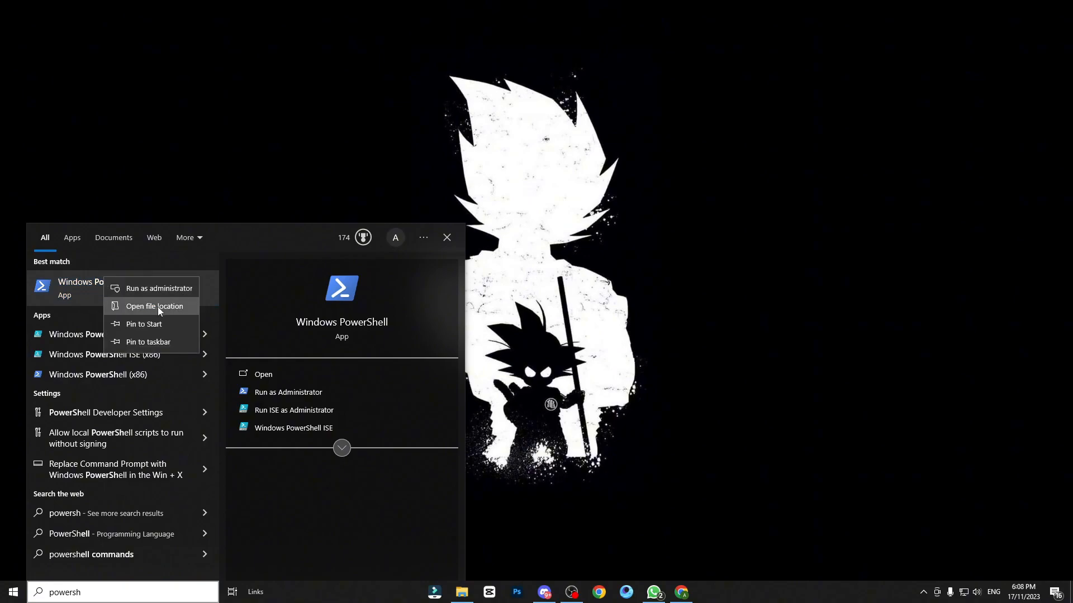
Launch Windows PowerShell as administrator and approve the UAC prompt.
{"action": "left_click", "coordinate": [159, 288]}
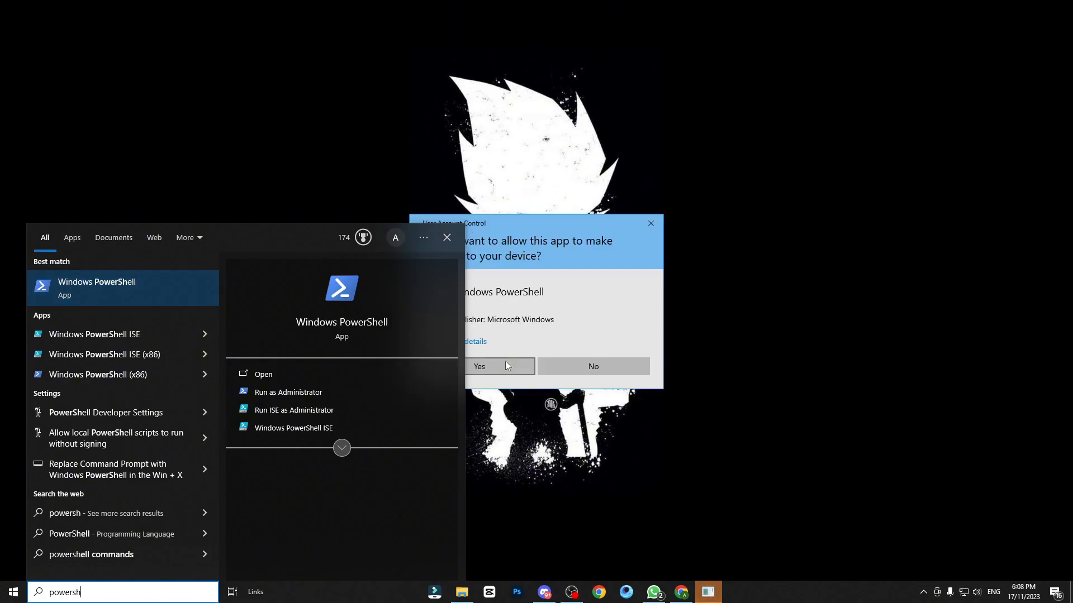
{"action": "left_click", "coordinate": [500, 366]}
{"action": "type", "text": "MMagent"}
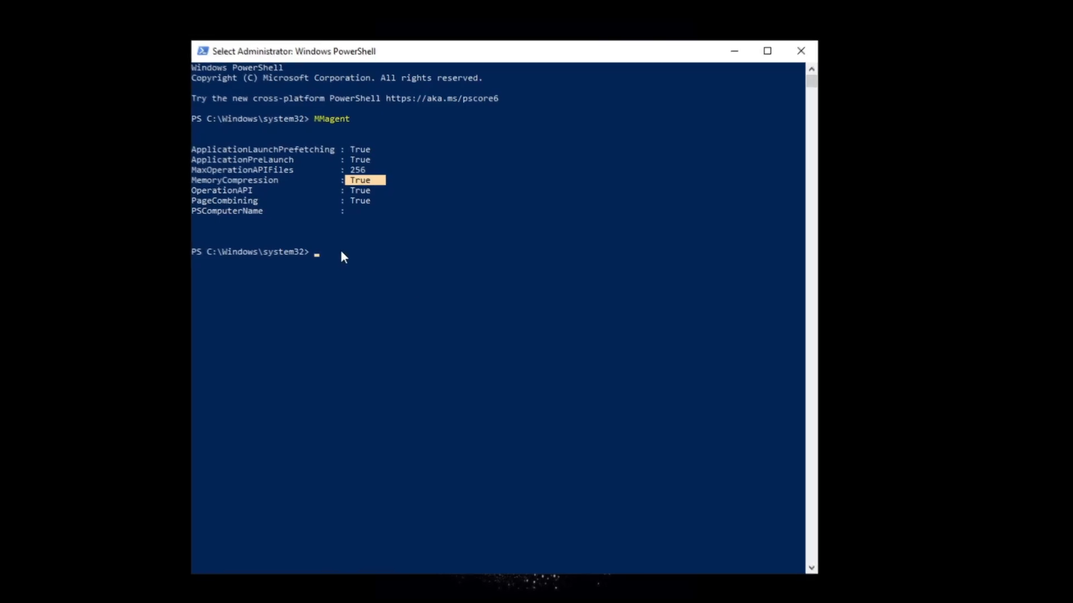
Run Disable-MMAgent -mc, then MMAgent to confirm MemoryCompression reads False.
{"action": "type", "text": "DisableMM"}
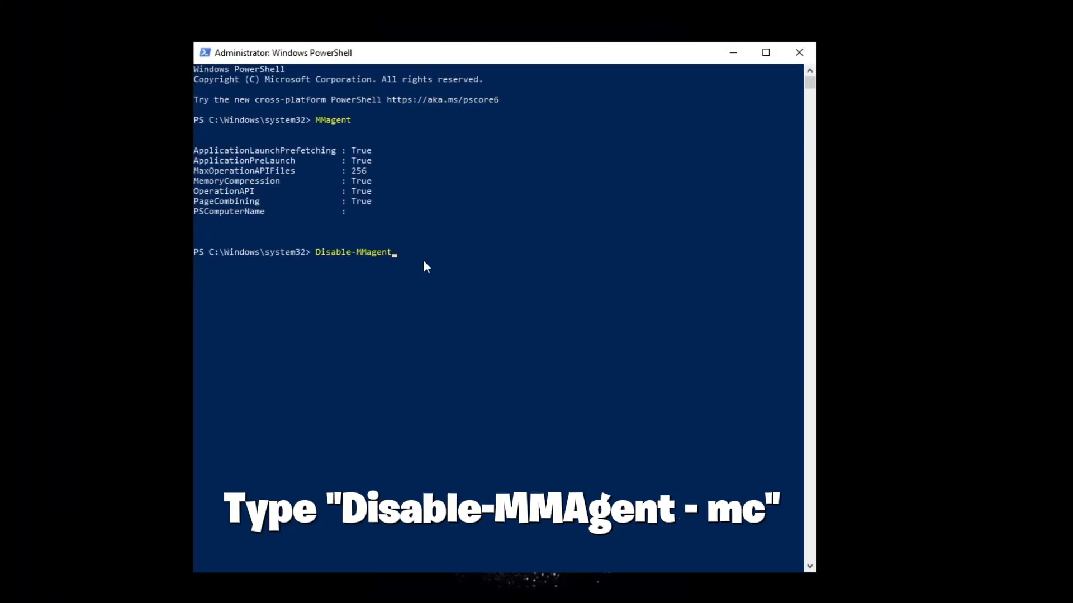
{"action": "type", "text": "-mc"}
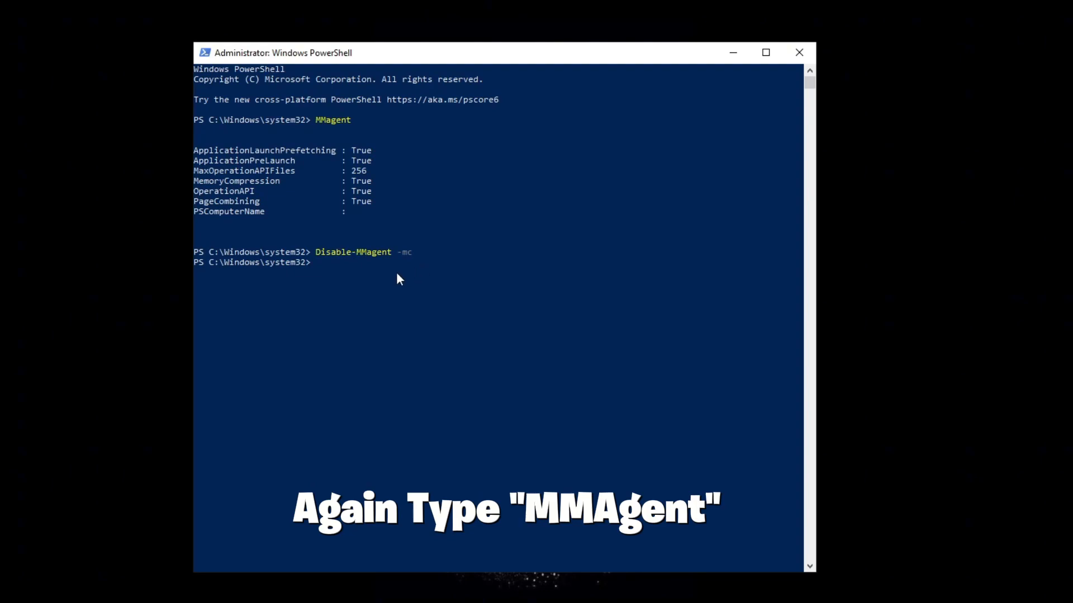
{"action": "mouse_move", "coordinate": [349, 275]}
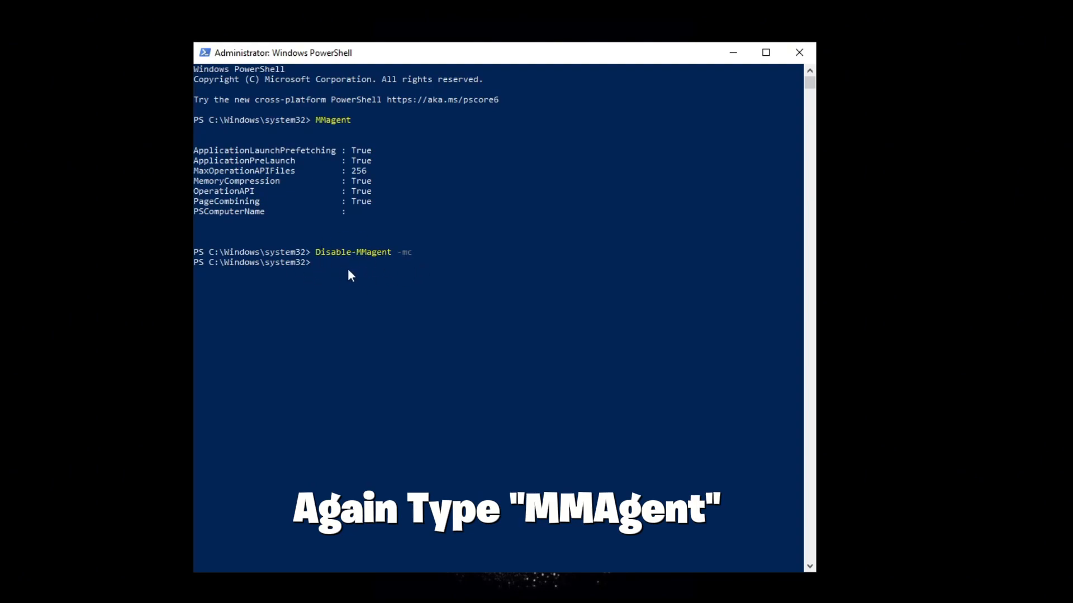
{"action": "type", "text": "MMa"}
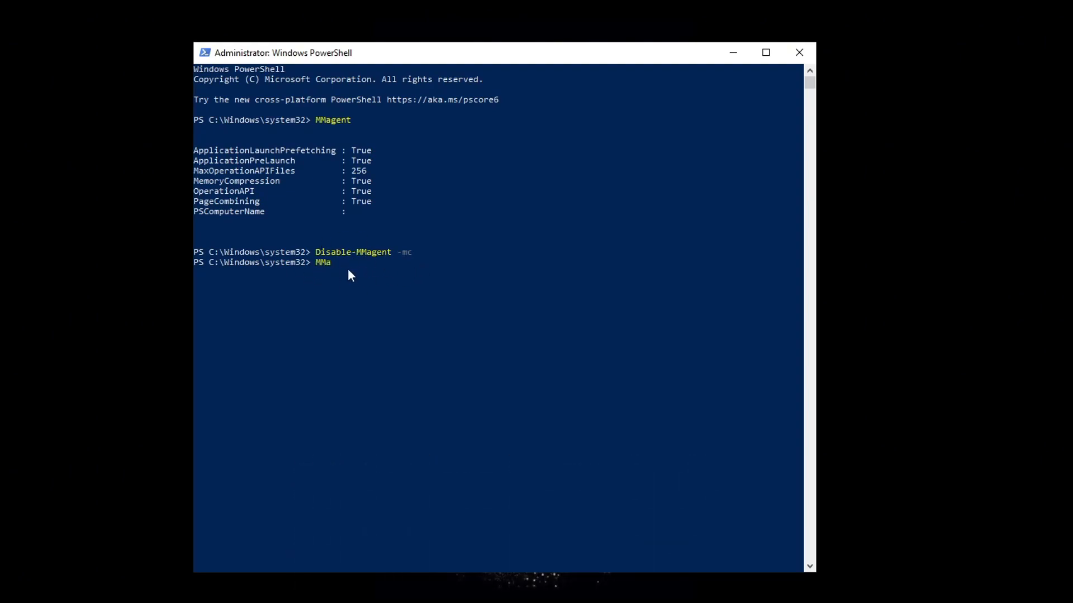
{"action": "type", "text": "Agent"}
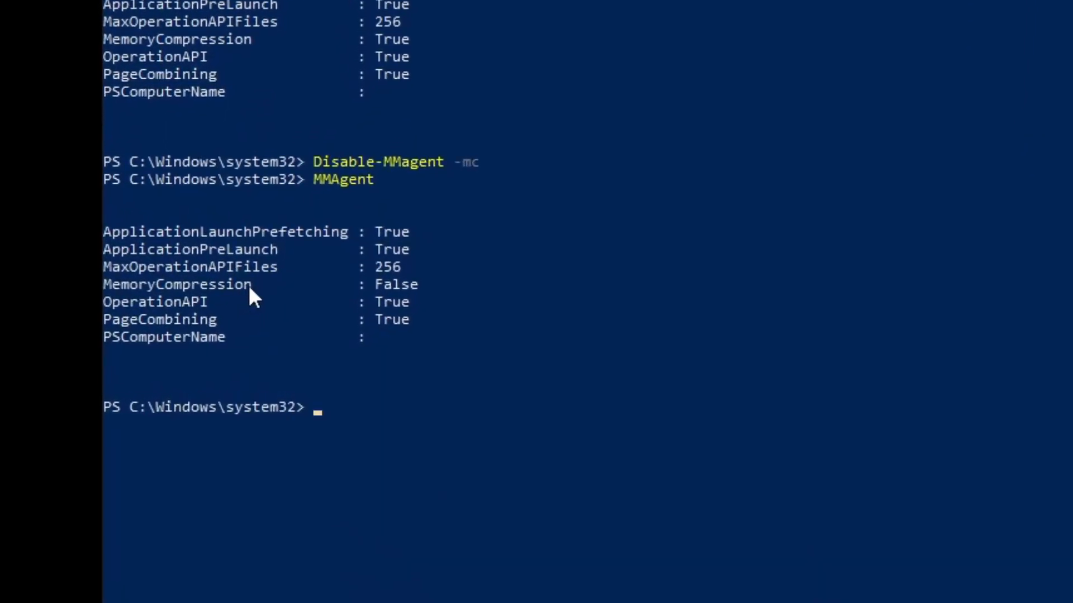
{"action": "double_click", "coordinate": [177, 284]}
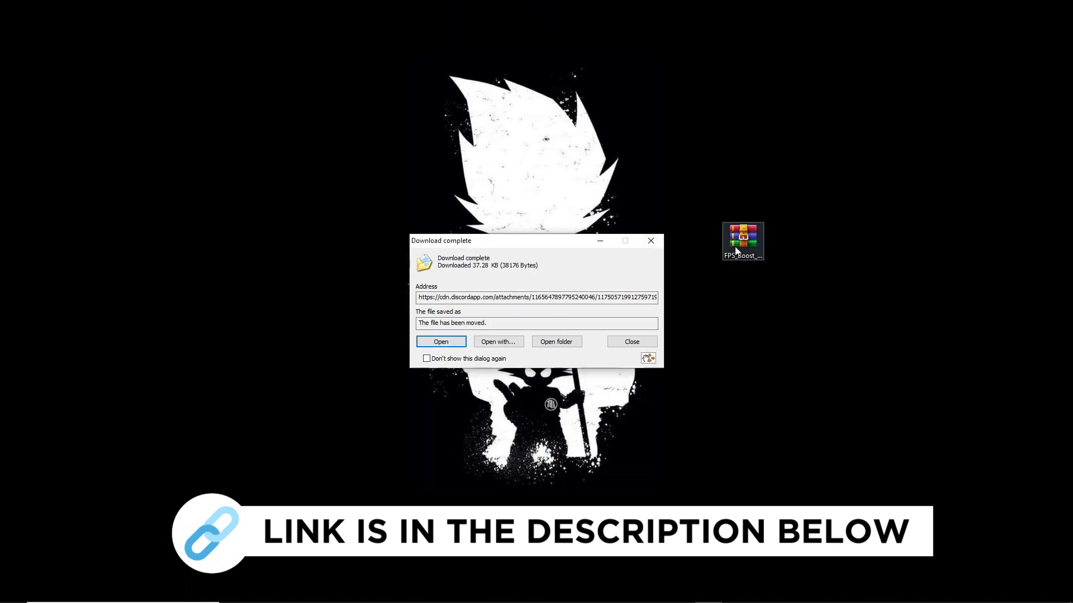
Extract the downloaded FPS boost archive and open the FPS Boost Pack For Gaming folder.
{"action": "right_click", "coordinate": [530, 127]}
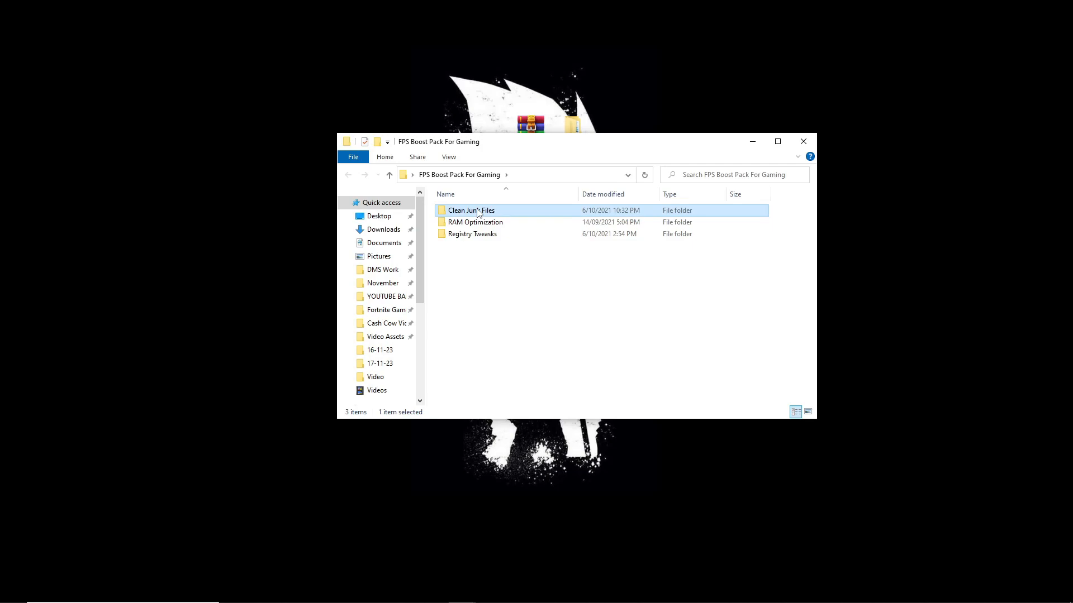
Run Disk Cleanup from Clean Junk Files on drive C and delete the checked junk categories.
{"action": "double_click", "coordinate": [471, 210]}
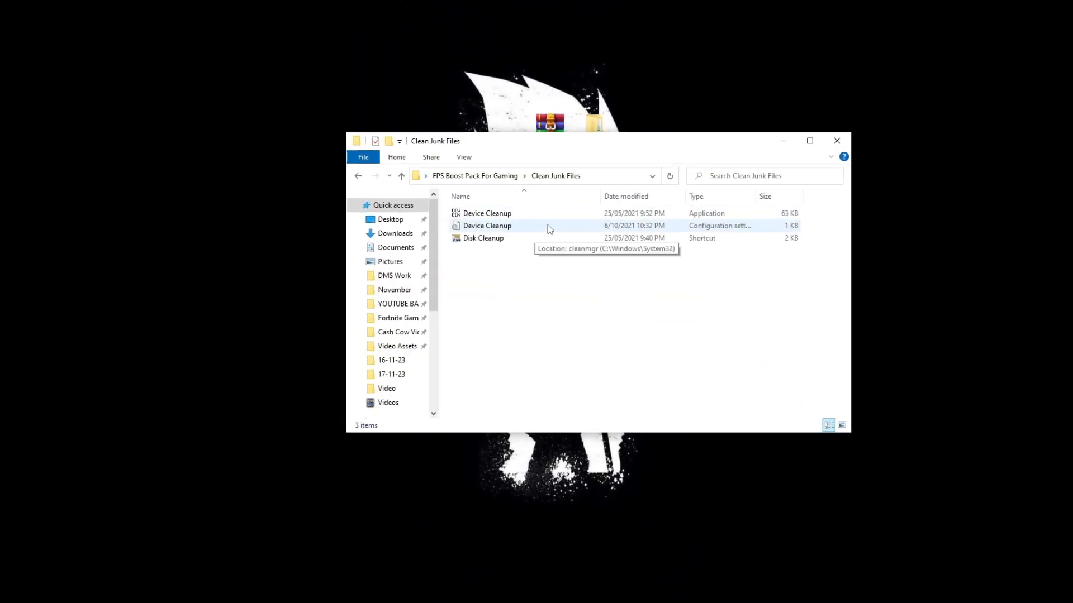
{"action": "double_click", "coordinate": [483, 238]}
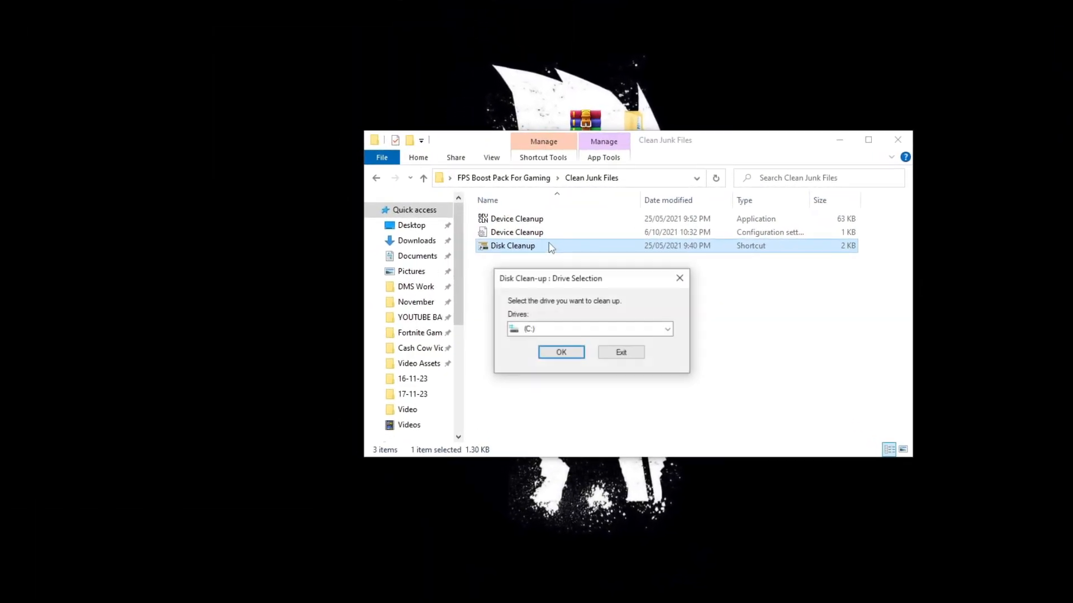
{"action": "left_click", "coordinate": [560, 351]}
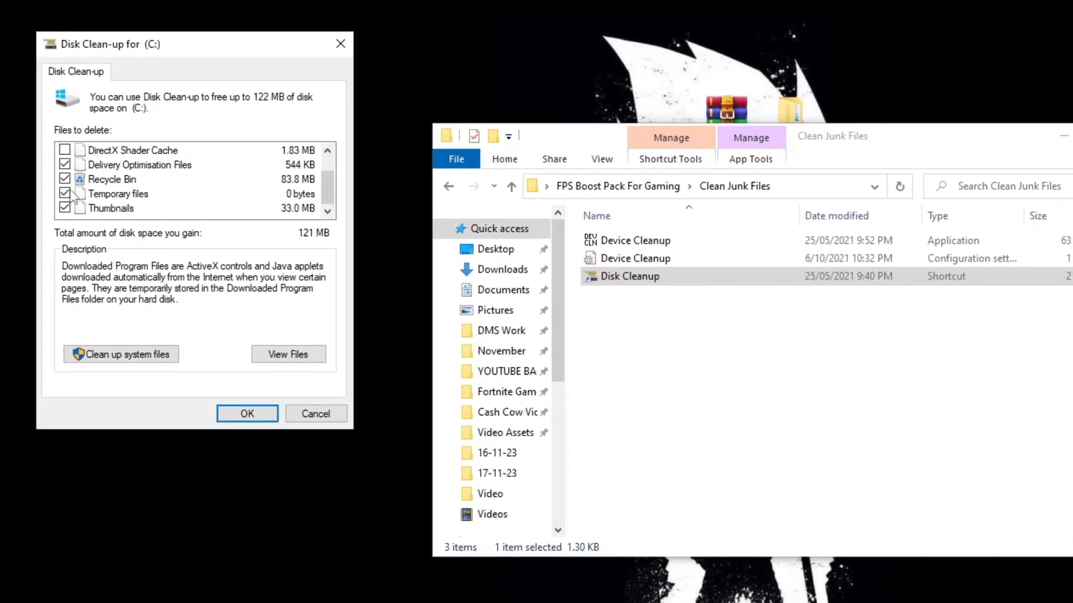
{"action": "left_click", "coordinate": [247, 414]}
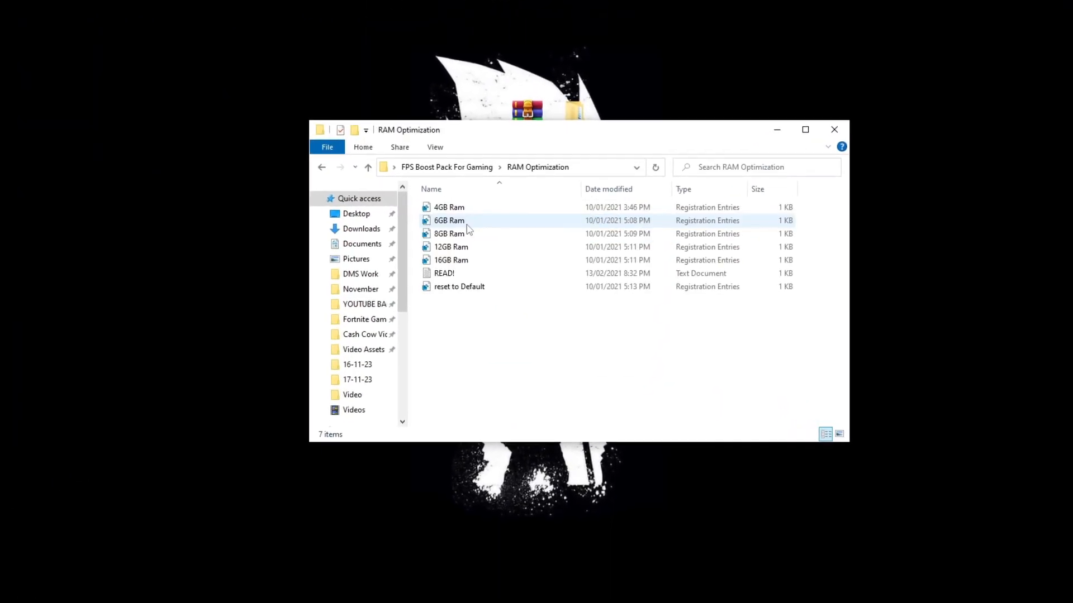
Apply the RAM Optimization .reg tweak matching the installed RAM and approve Registry Editor.
{"action": "key", "text": "ctrl+a"}
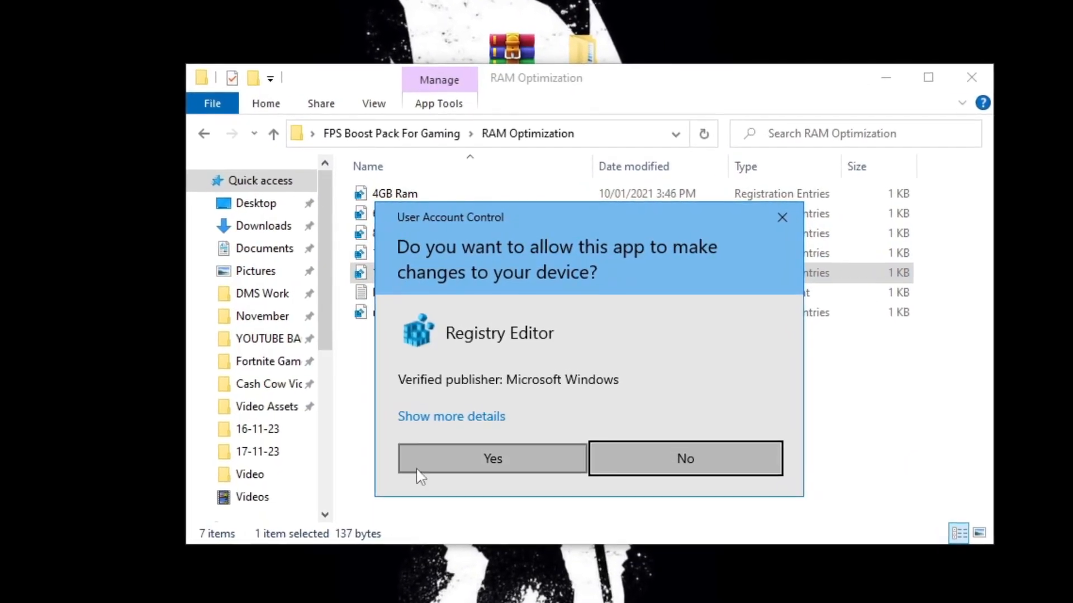
{"action": "left_click", "coordinate": [491, 458]}
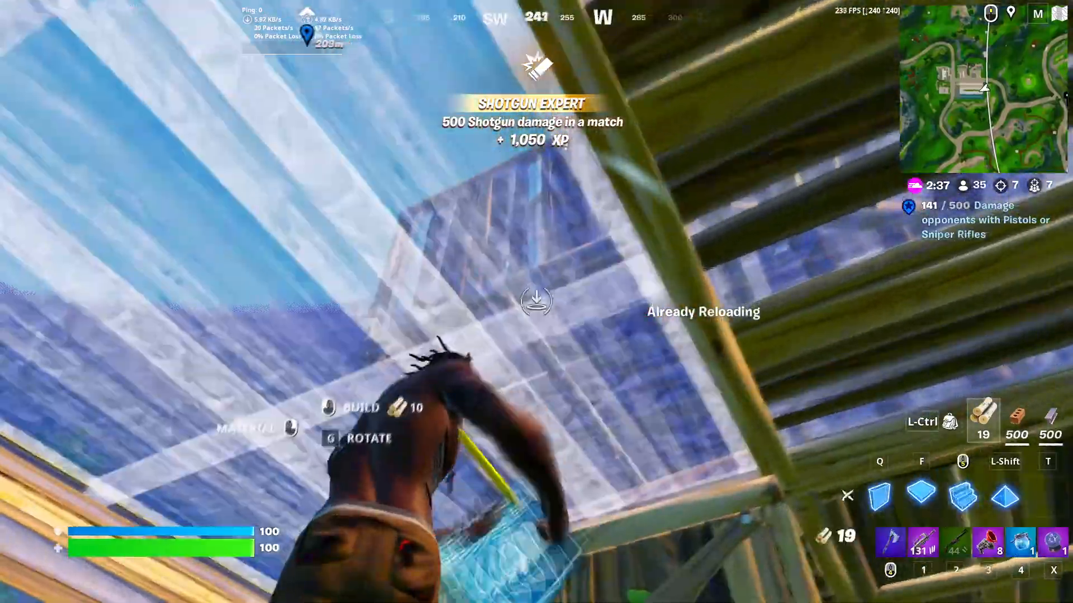
{"action": "key", "text": "3"}
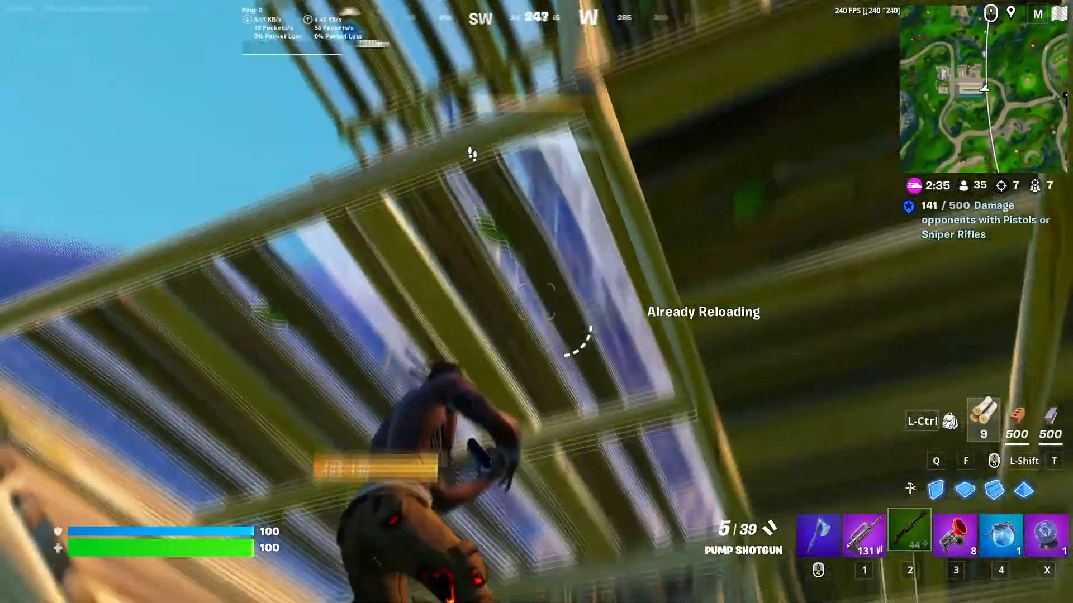